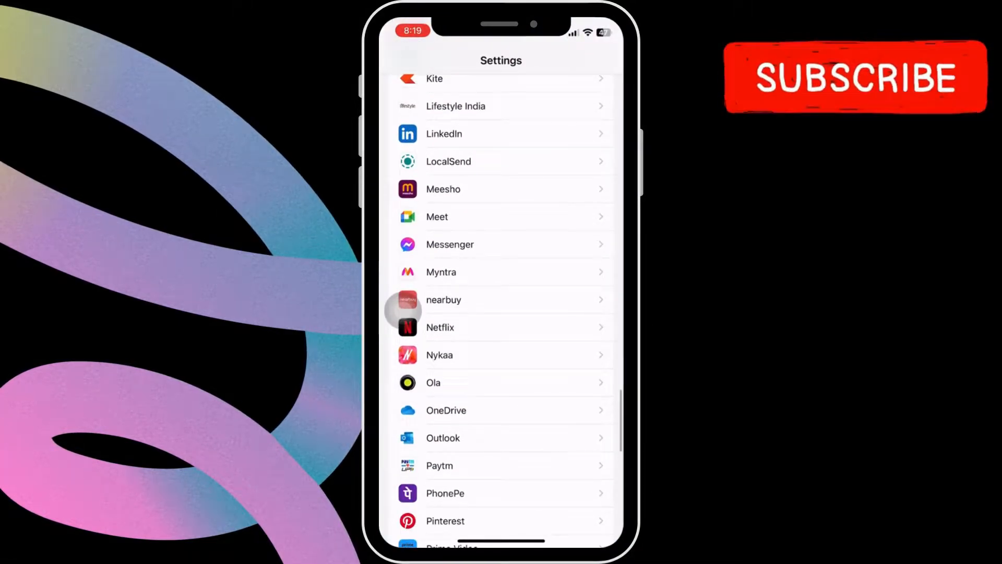
# Select Messenger from the Settings app list to open its page.
pyautogui.click(449, 245)
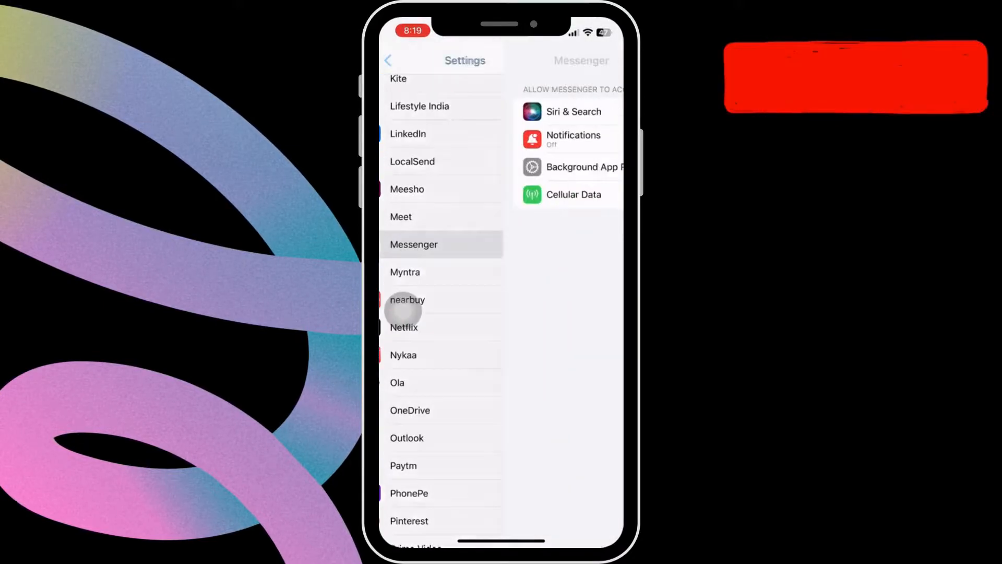
pyautogui.click(414, 244)
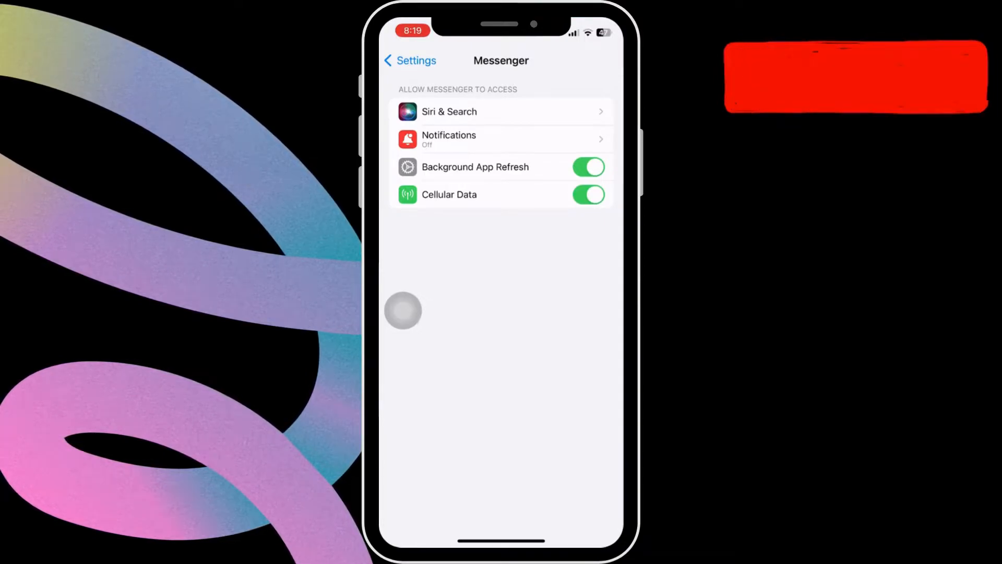
# Turn on Messenger notifications with Immediate Delivery.
pyautogui.click(502, 139)
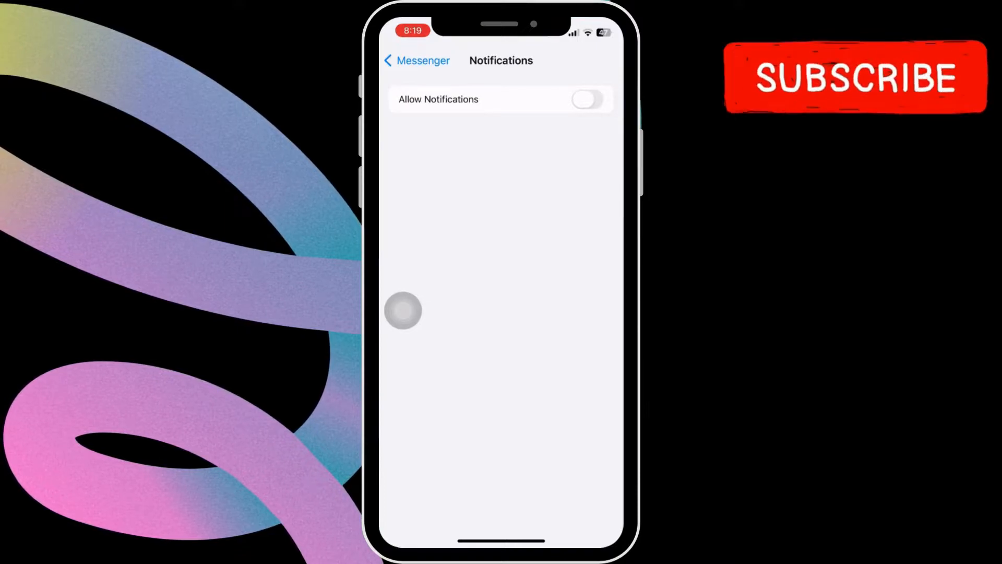
pyautogui.click(587, 99)
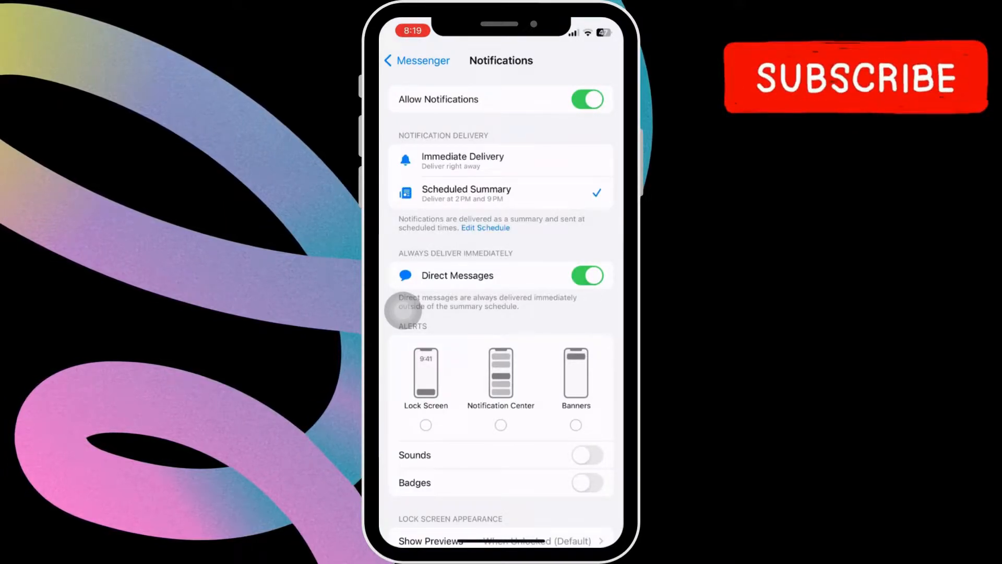
pyautogui.click(462, 160)
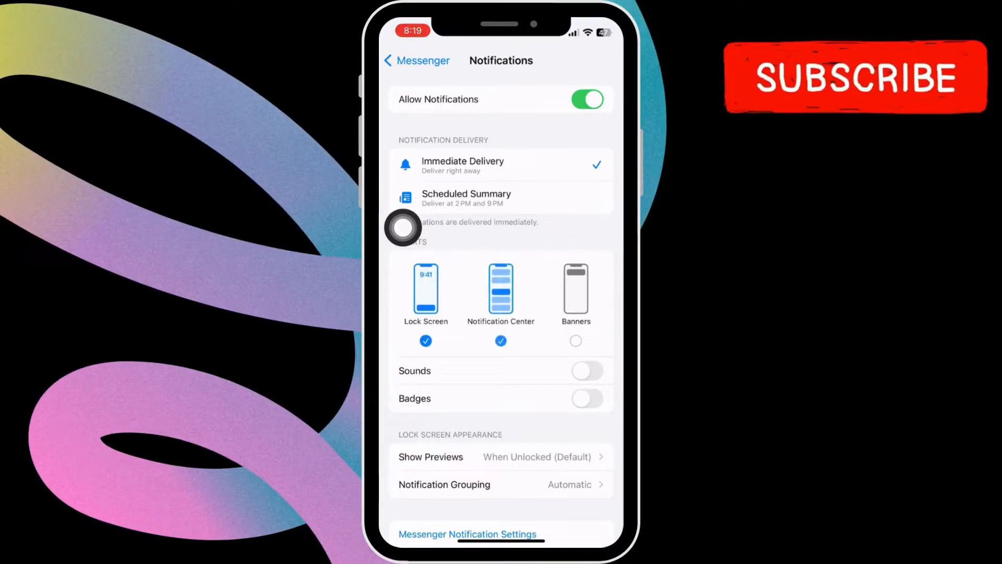
# Enable Banner alerts and set Notification Grouping to By App.
pyautogui.click(575, 340)
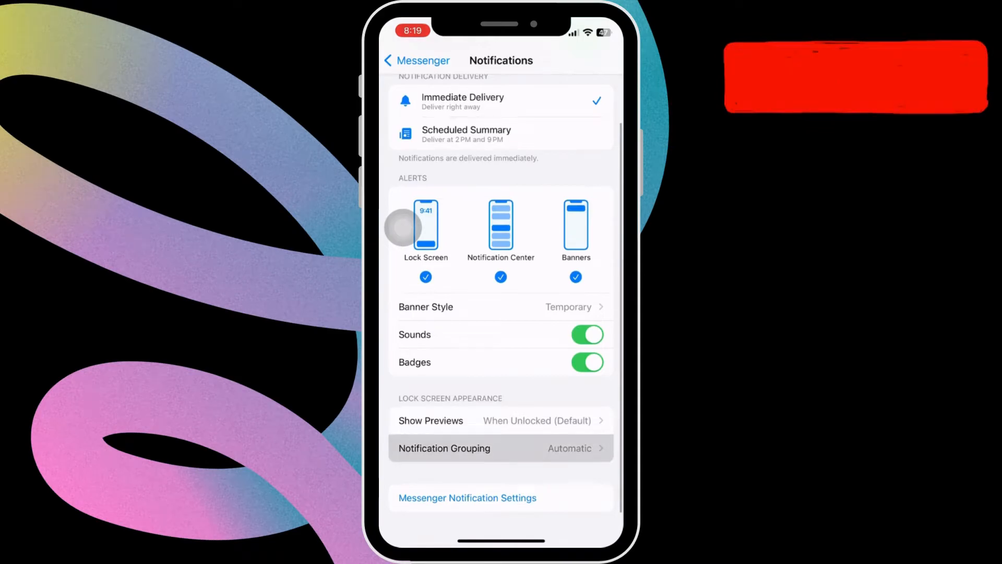
pyautogui.click(501, 447)
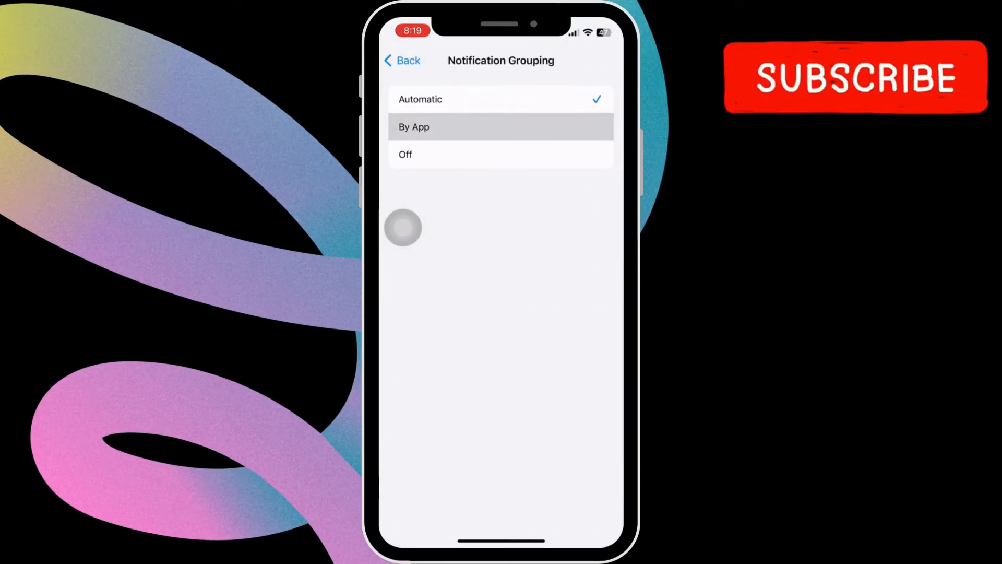
pyautogui.click(501, 127)
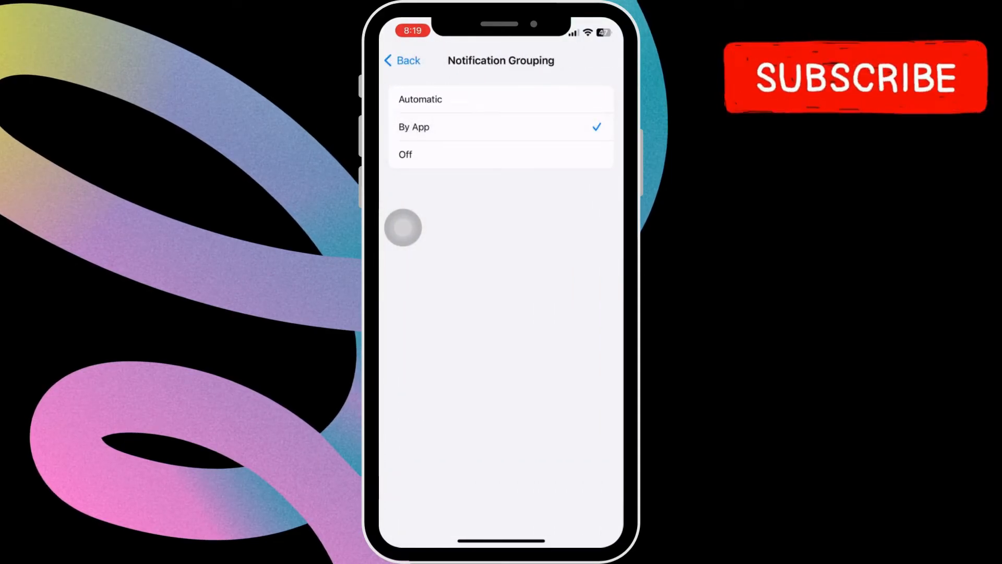
# Turn off Do Not Disturb in Messenger's notification settings, then close them.
pyautogui.click(402, 60)
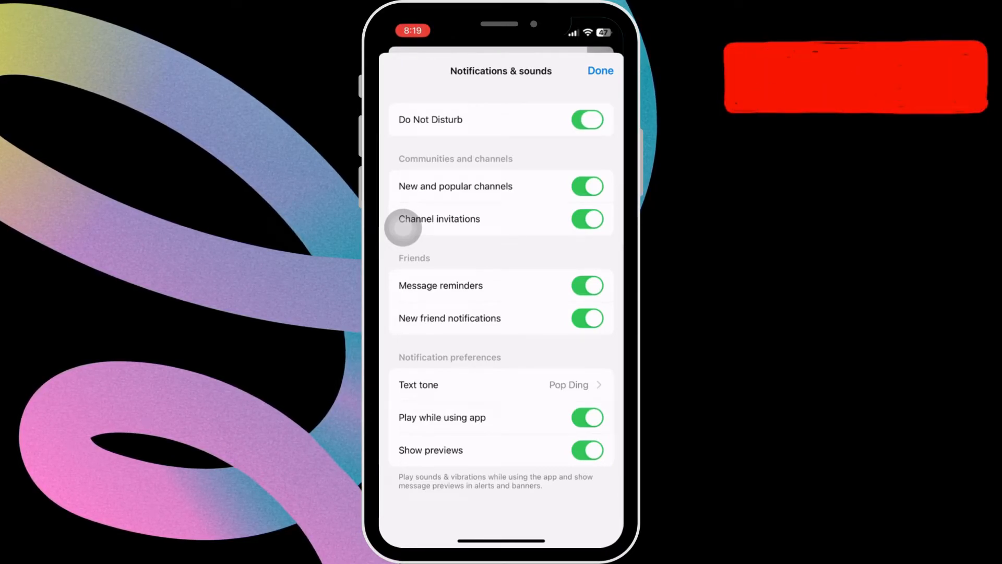
pyautogui.click(586, 120)
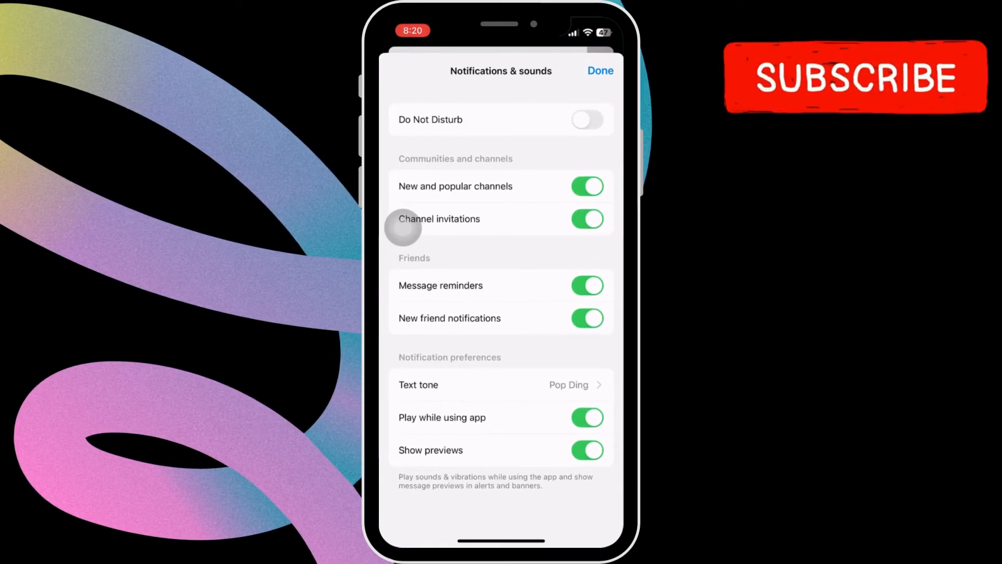
pyautogui.click(600, 71)
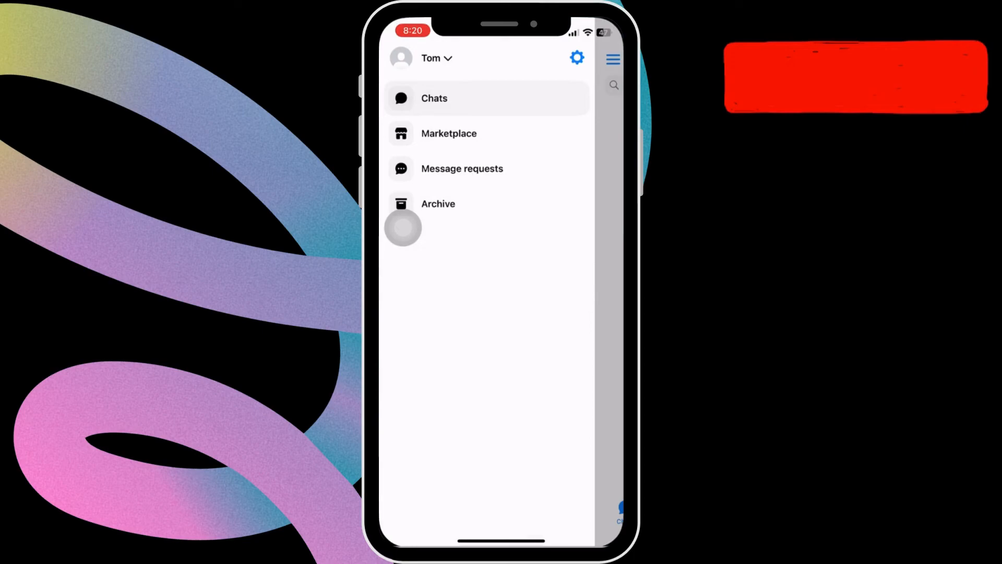